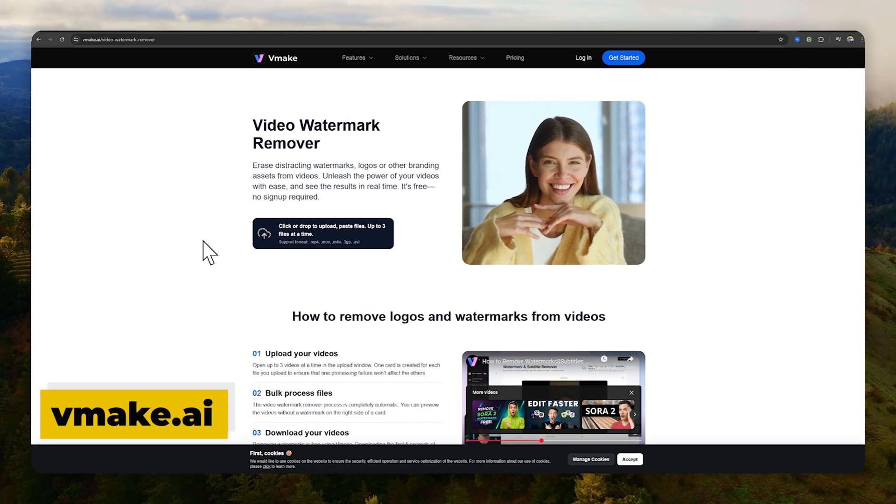
# Start a video upload from Vmake's Video Watermark Remover so the file picker appears.
pyautogui.click(322, 233)
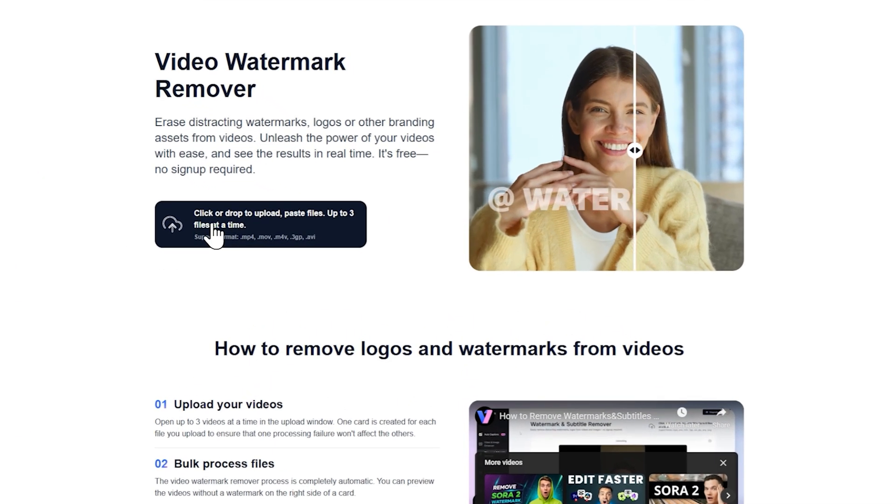
pyautogui.click(259, 223)
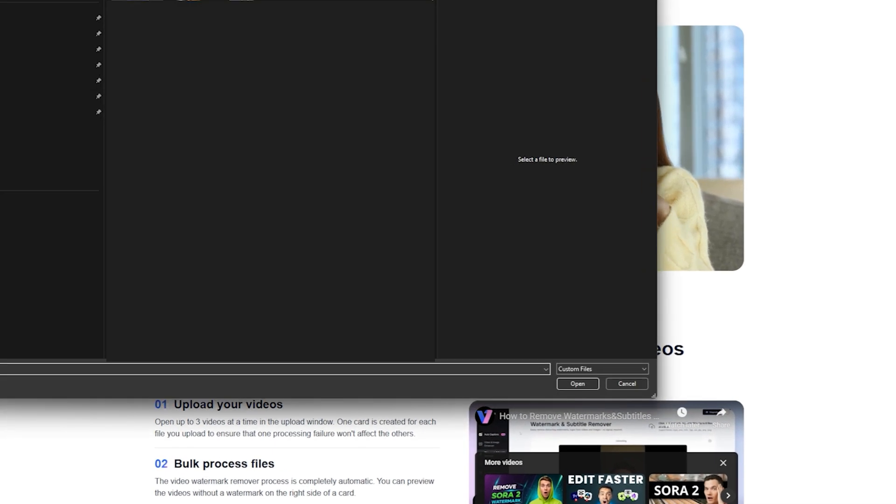
# Confirm the watermarked microphone clip in the file dialog to upload it to Vmake.
pyautogui.click(625, 383)
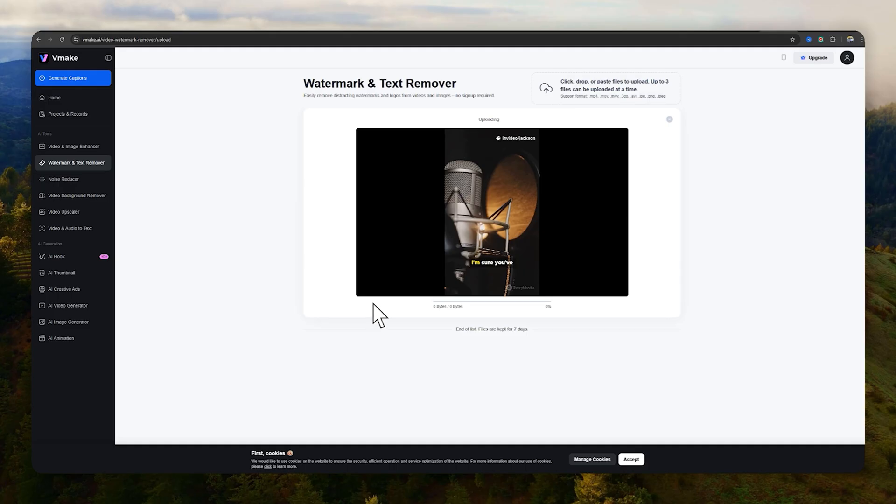
pyautogui.moveTo(393, 302)
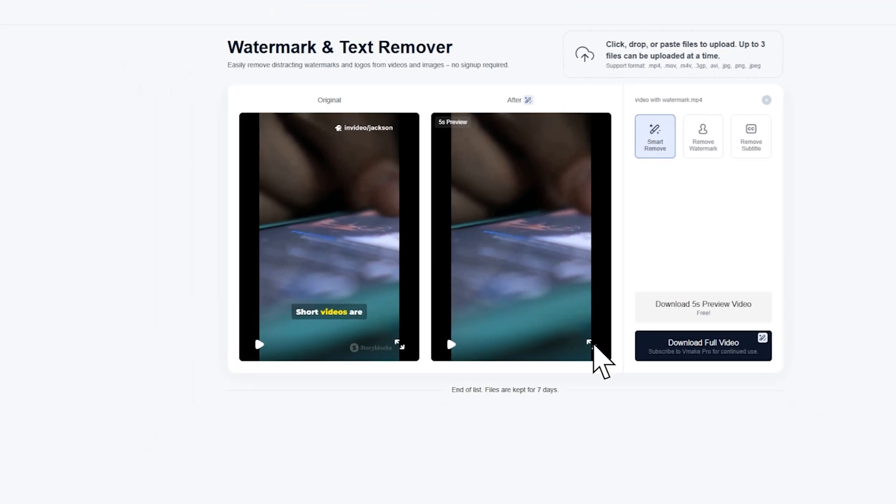
pyautogui.click(589, 344)
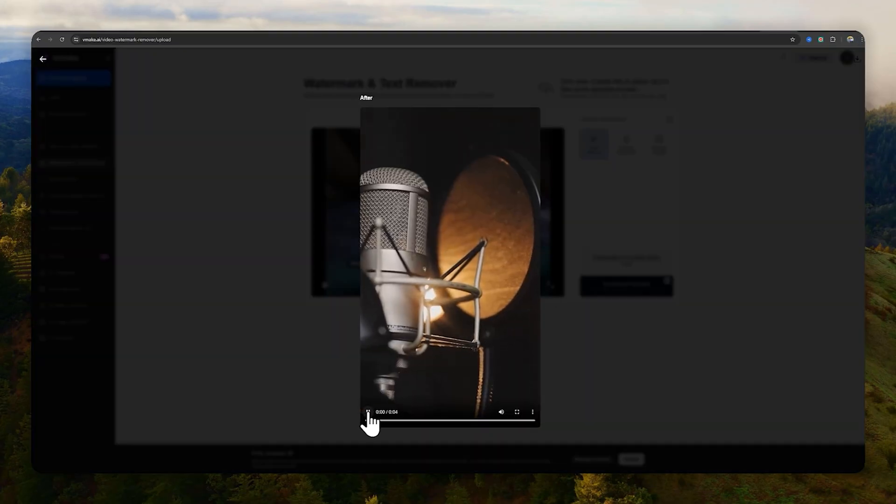
pyautogui.click(367, 411)
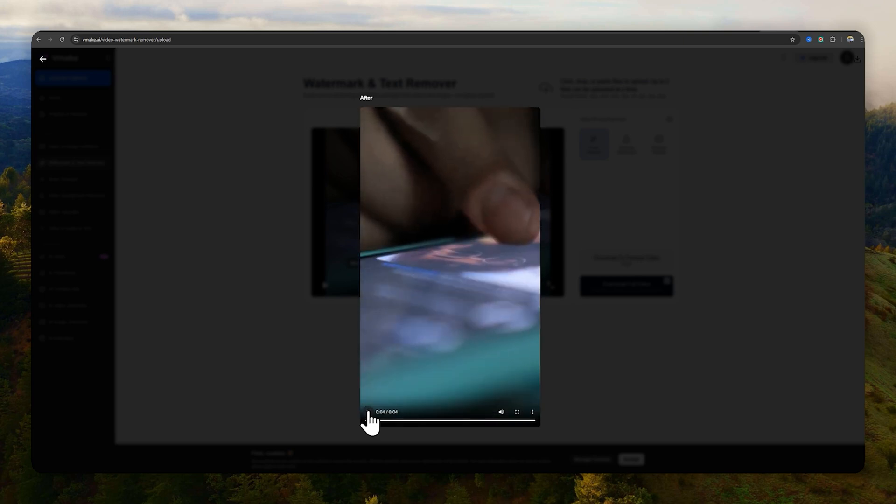
pyautogui.click(367, 412)
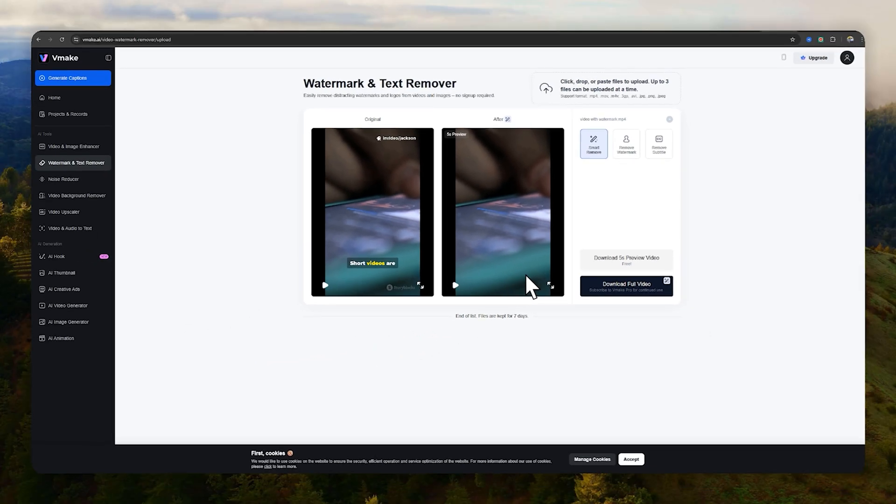
pyautogui.moveTo(628, 291)
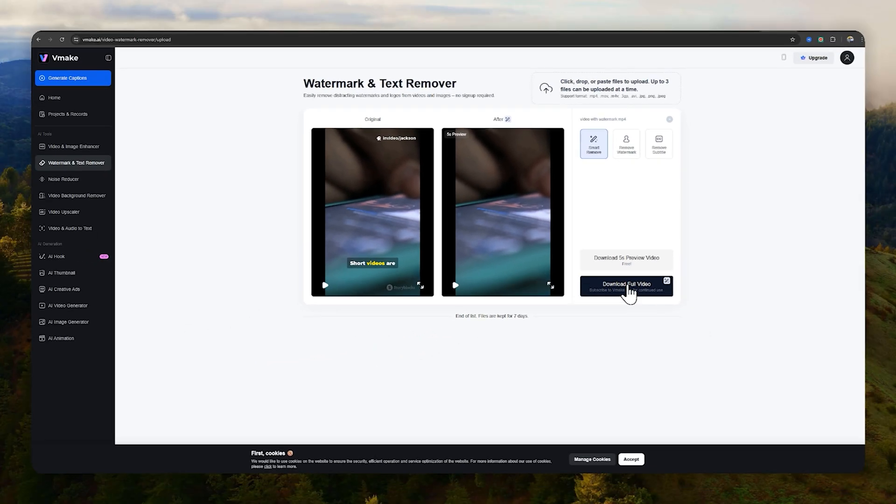
pyautogui.click(625, 286)
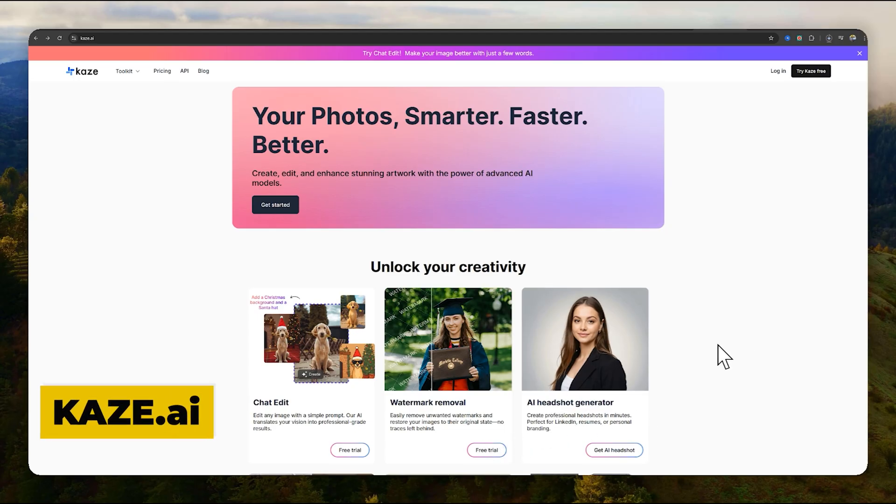
# Enter Kaze's free watermark removal tool and start an image upload showing the file picker.
pyautogui.click(486, 450)
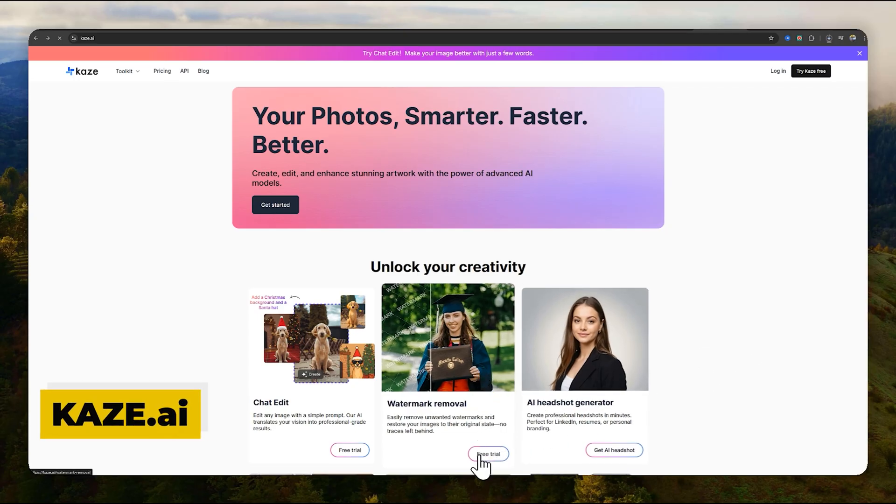
pyautogui.scroll(-3)
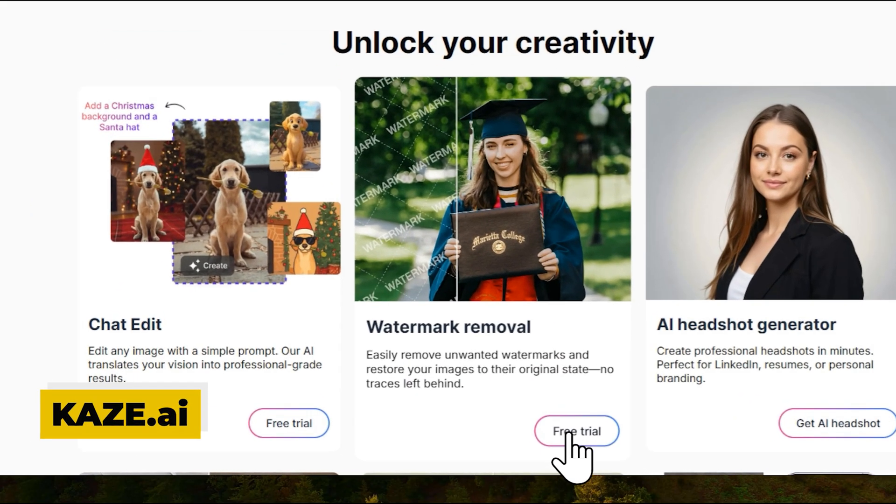
pyautogui.click(576, 431)
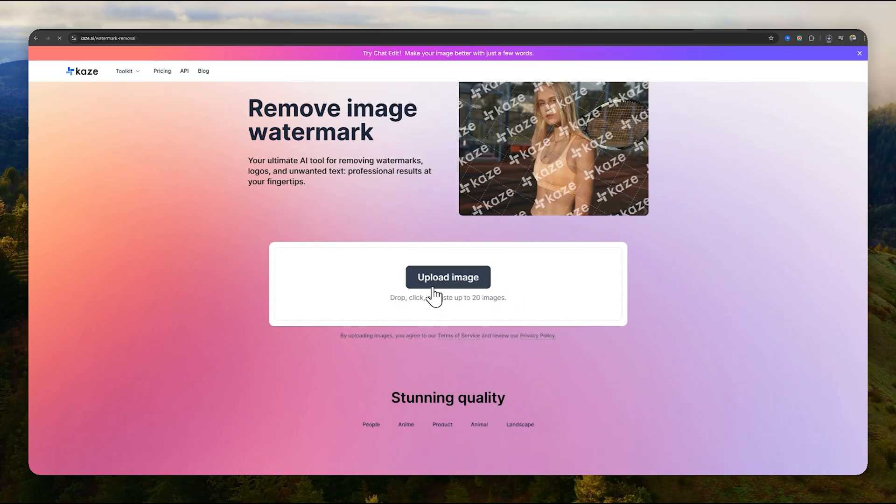
pyautogui.moveTo(433, 294)
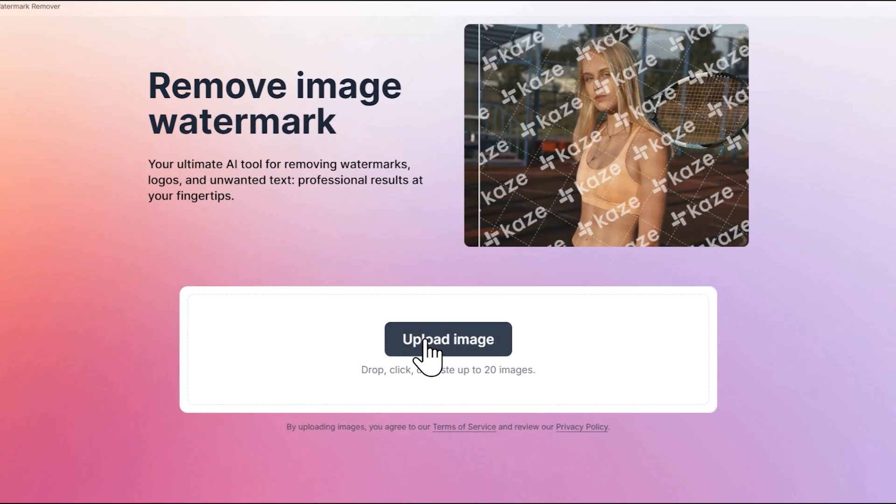
pyautogui.click(448, 339)
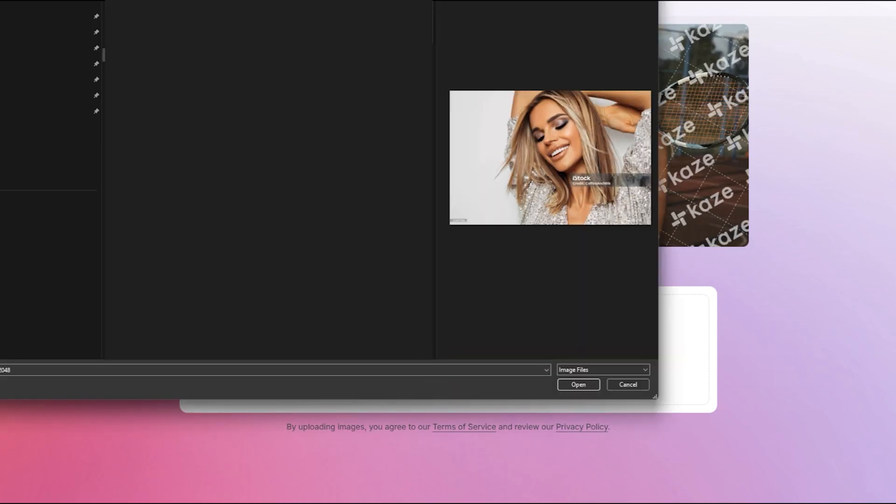
# Upload the iStock-bannered portrait to Kaze and request watermark removal, reaching the download page.
pyautogui.click(627, 384)
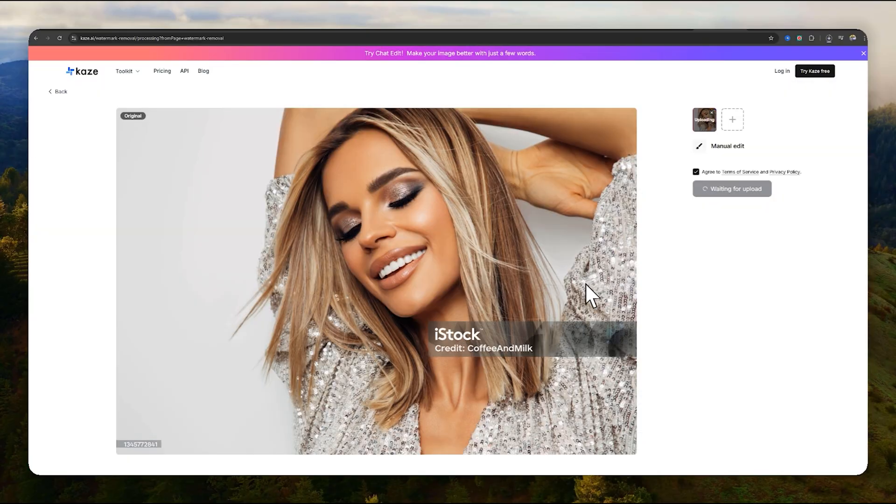
pyautogui.moveTo(569, 273)
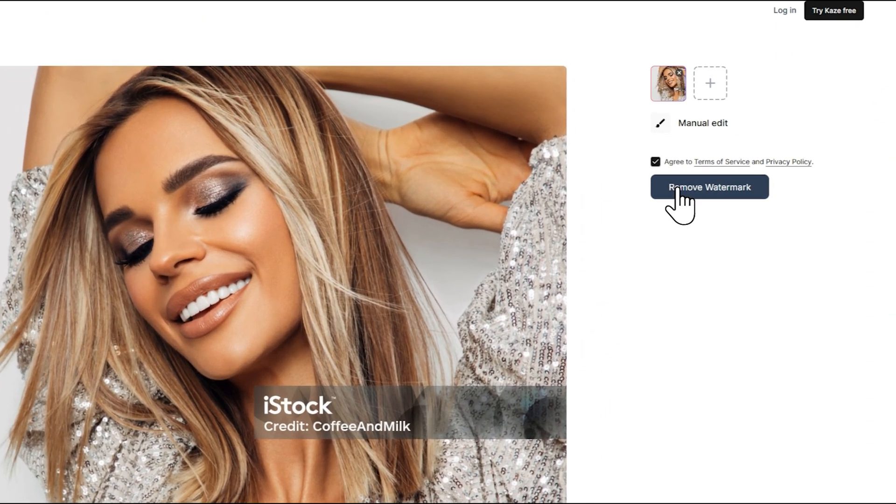
pyautogui.click(709, 187)
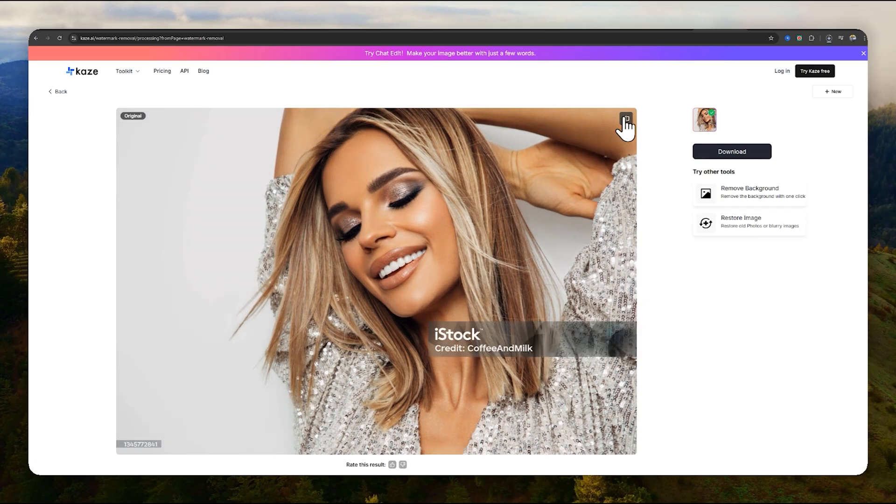
# Switch Kaze's compare view from Original to the cleaned portrait without the iStock banner.
pyautogui.click(625, 118)
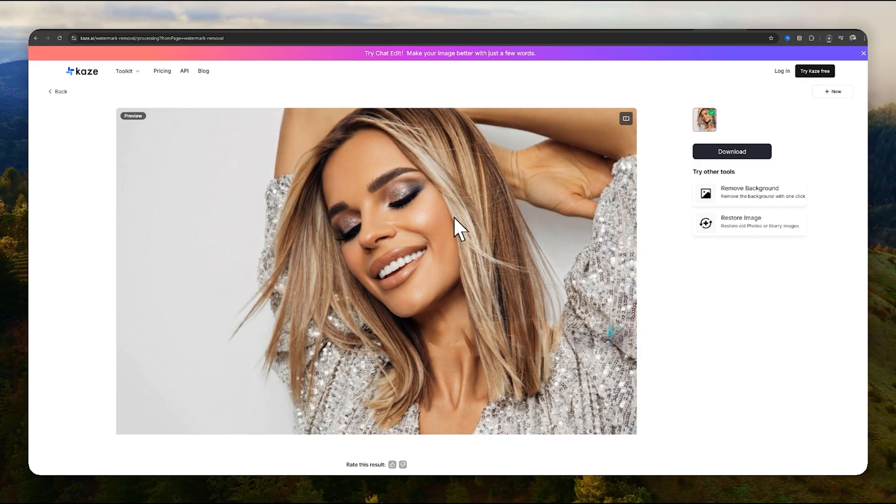
pyautogui.moveTo(180, 196)
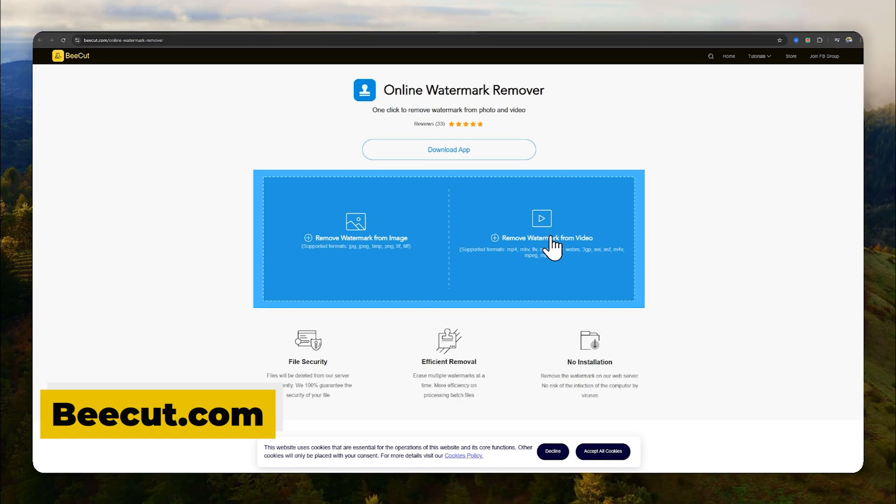
# Choose BeeCut's Remove Watermark from Video option to load the microphone clip.
pyautogui.click(543, 238)
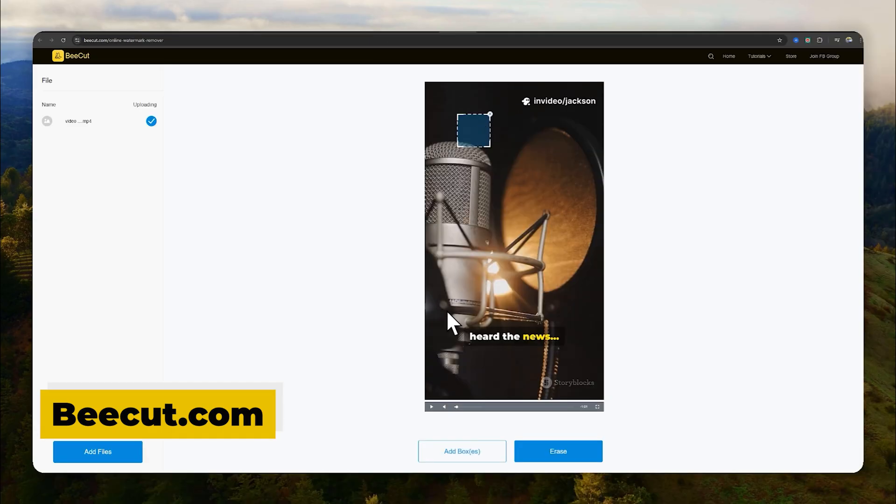
pyautogui.moveTo(519, 101)
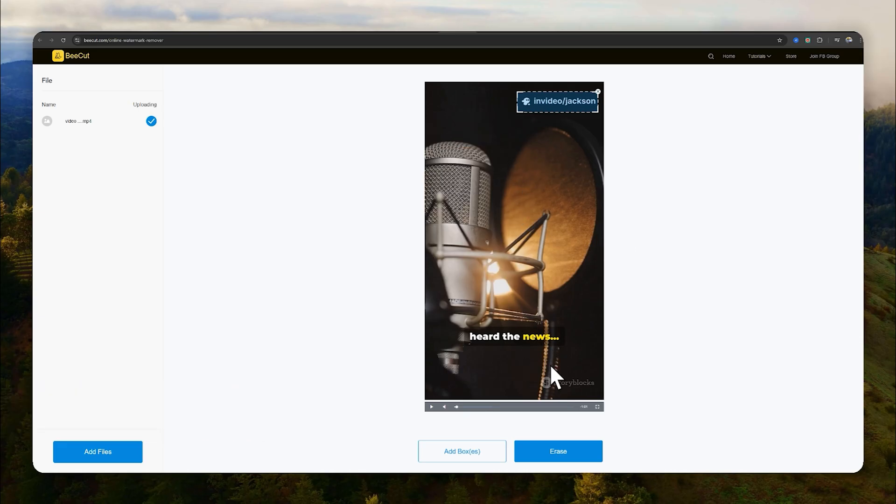
pyautogui.moveTo(488, 443)
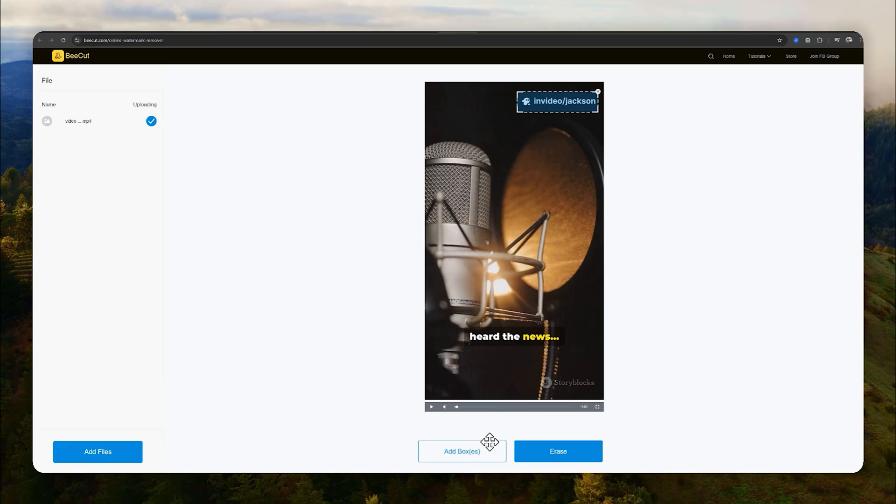
pyautogui.moveTo(539, 379)
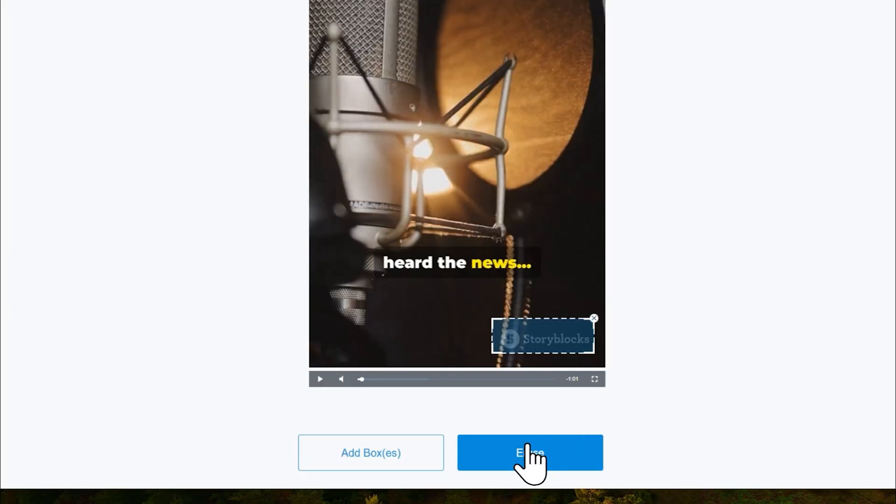
# Erase the marked invideo/jackson and Storyblocks logos, then return to the search results.
pyautogui.click(529, 452)
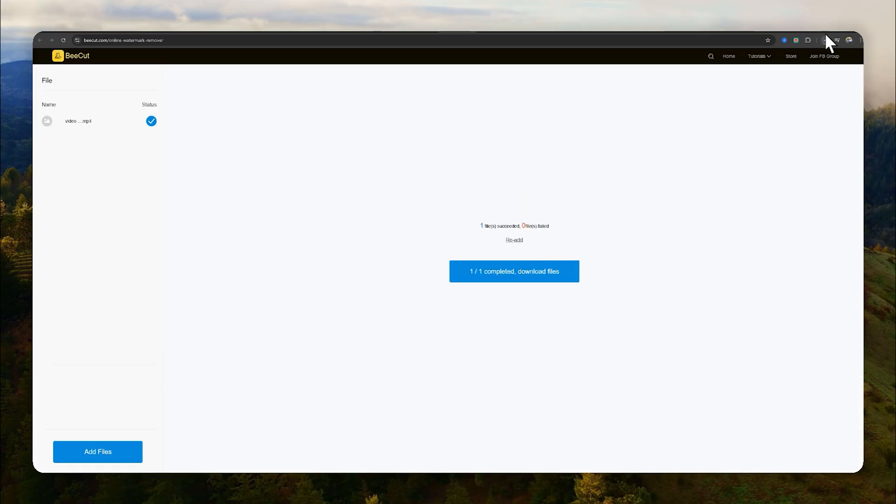
pyautogui.click(824, 41)
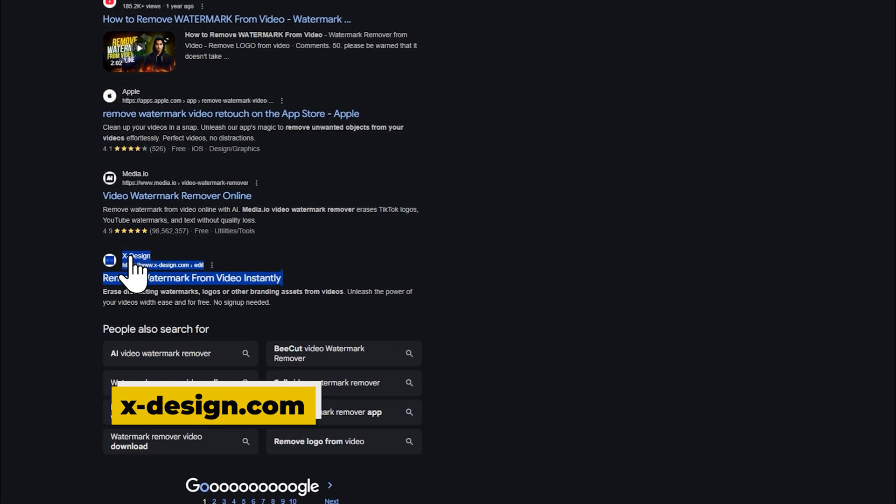
# Open X-Design's 'Remove Watermark From Video Instantly' page from the Google results.
pyautogui.click(191, 278)
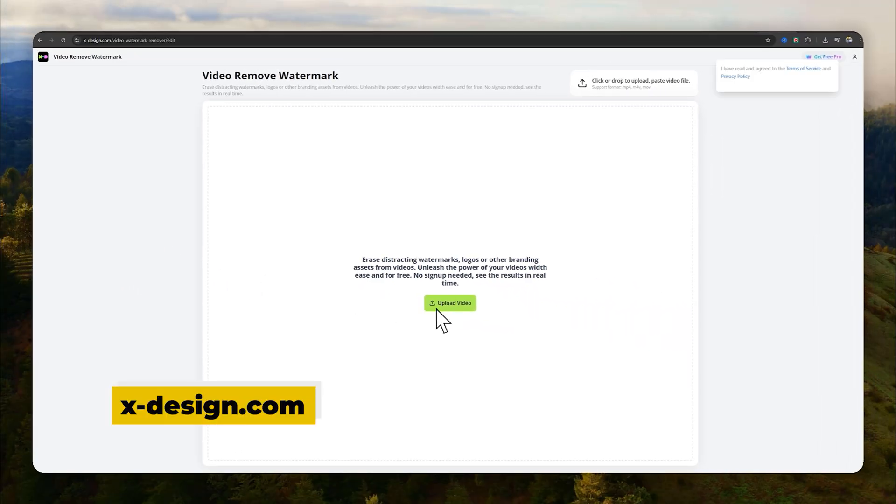
# Upload the watermarked microphone video to X-Design and remove its watermark for a cleaned preview.
pyautogui.click(450, 303)
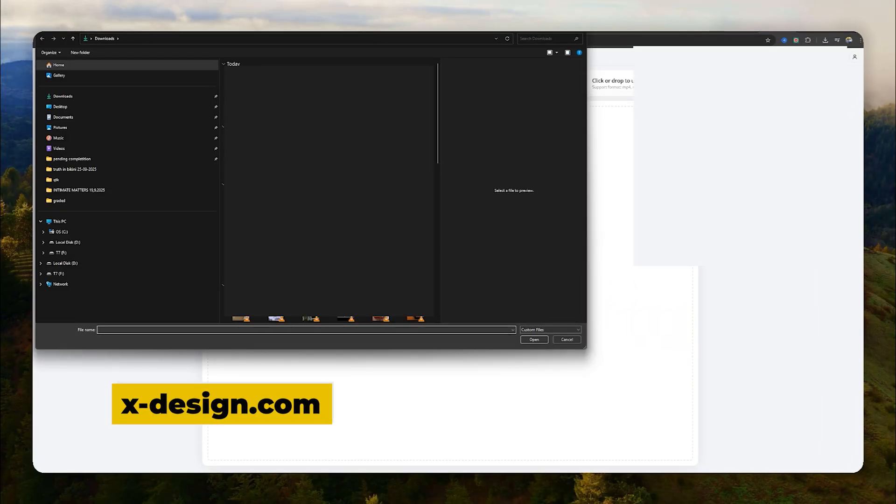
pyautogui.click(240, 318)
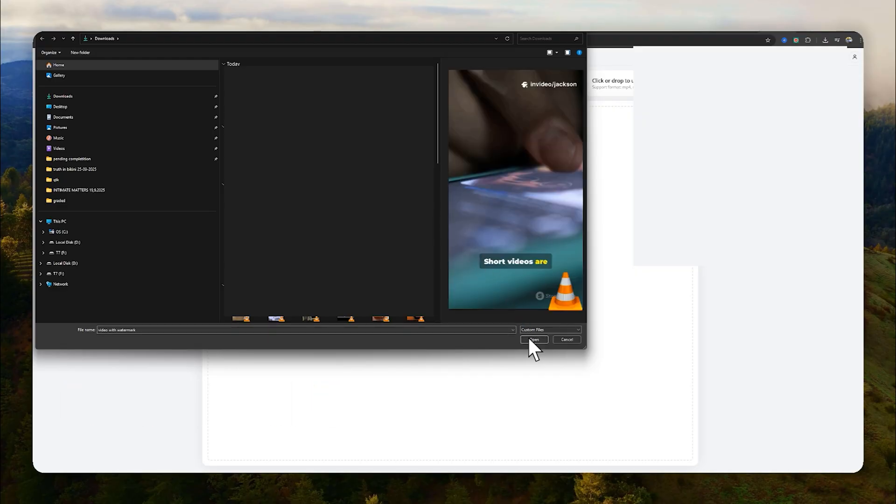
pyautogui.click(533, 340)
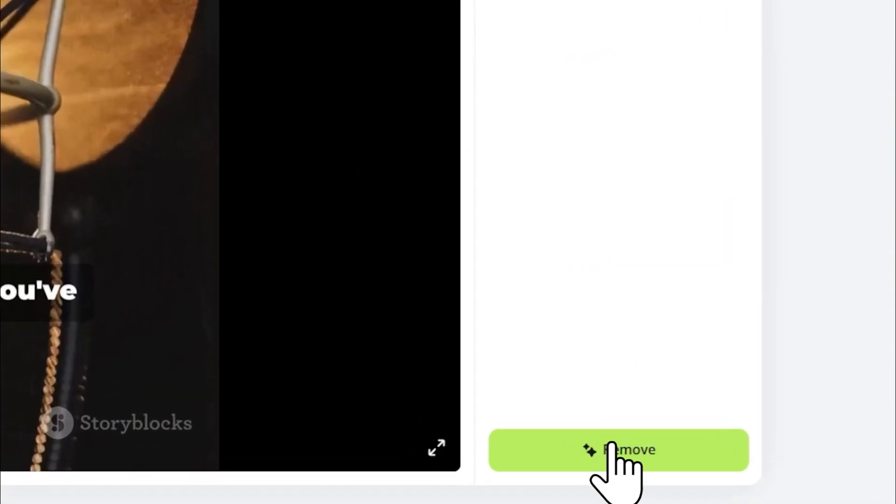
pyautogui.click(619, 450)
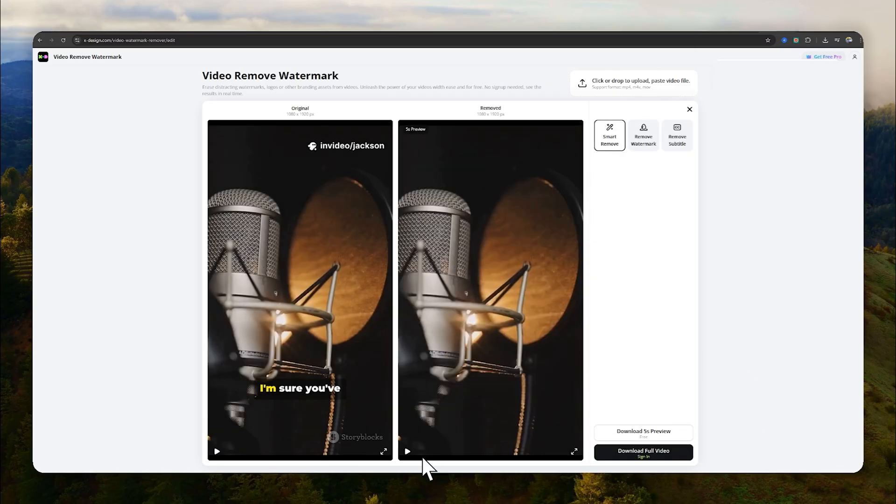
# Play X-Design's cleaned 5-second microphone preview full screen.
pyautogui.click(407, 451)
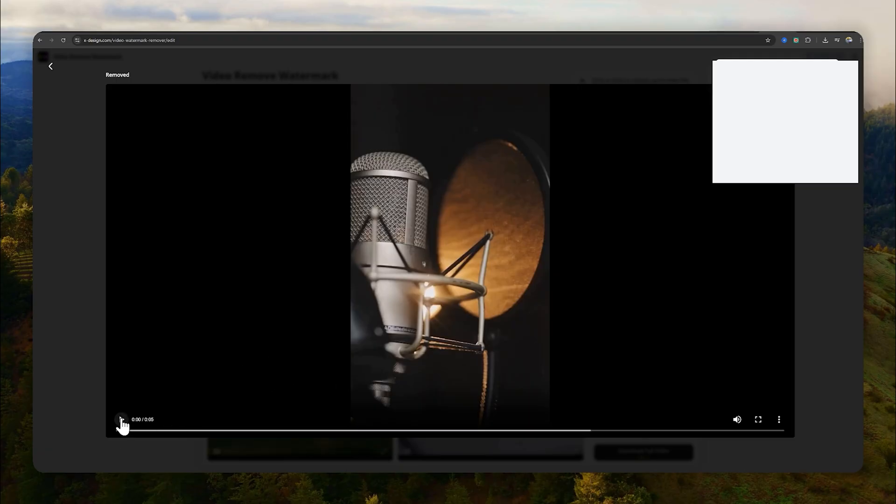
pyautogui.click(121, 419)
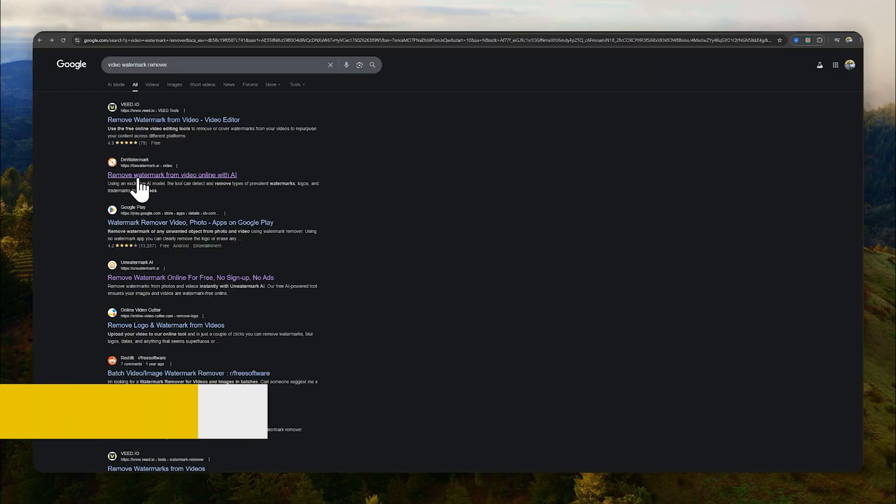
# Upload the microphone clip to Dewatermark.ai, request the 5s preview and continue with Google sign-in.
pyautogui.click(171, 175)
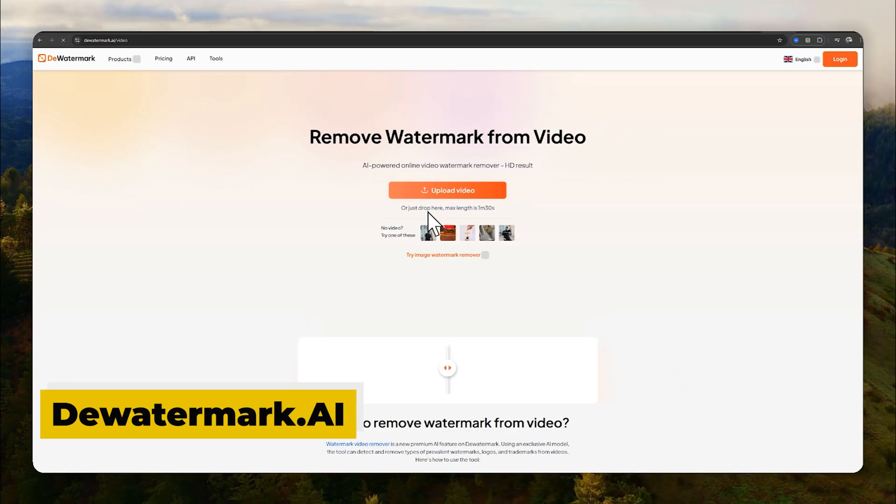
pyautogui.click(446, 191)
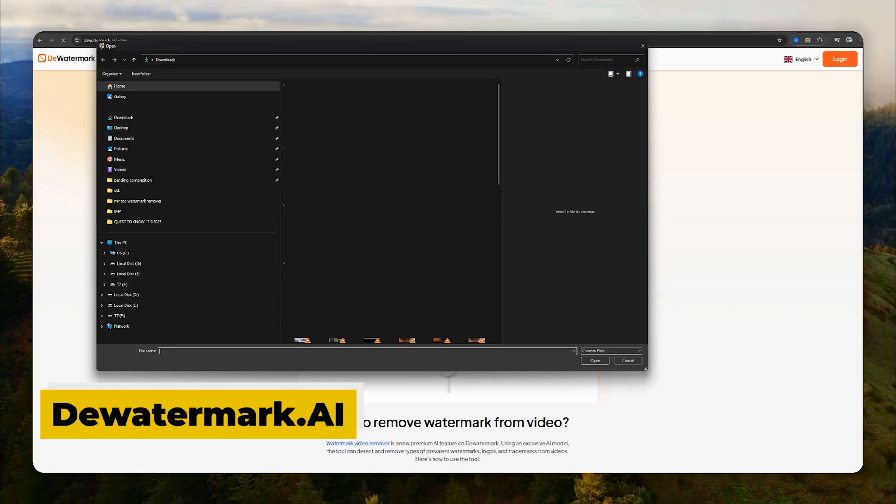
pyautogui.click(372, 340)
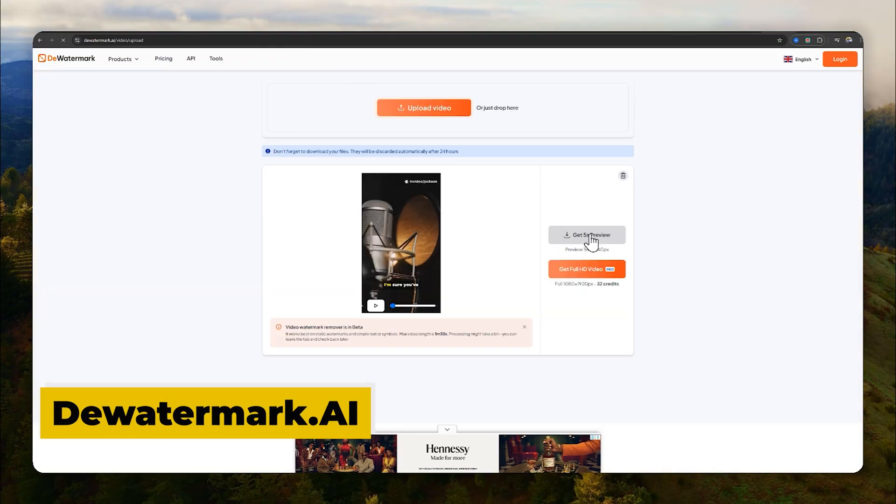
pyautogui.click(586, 235)
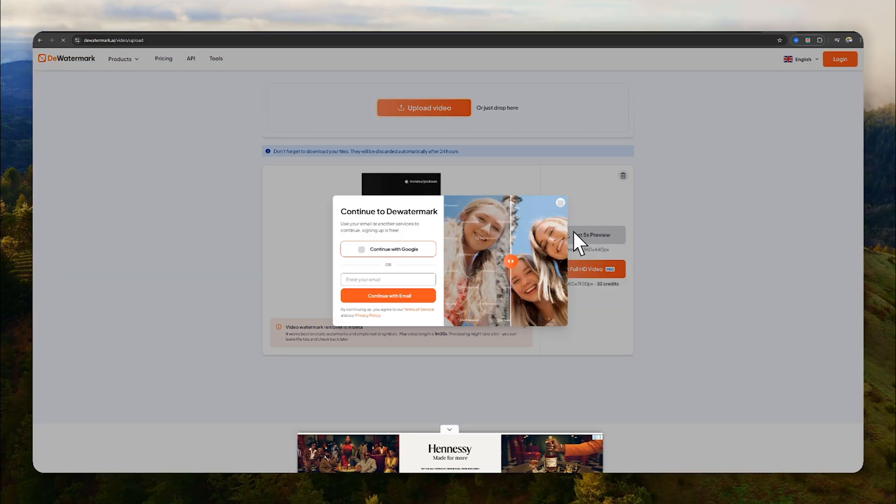
pyautogui.moveTo(395, 260)
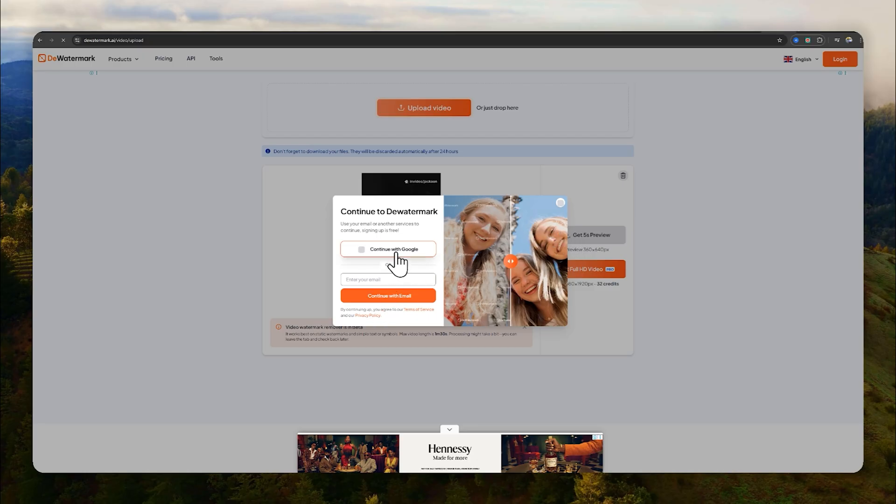
pyautogui.click(388, 248)
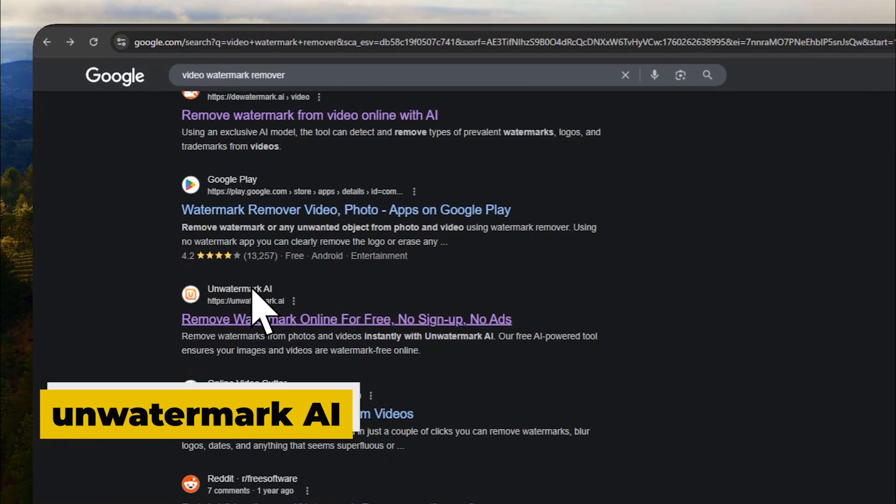
# Upload the smiling-woman portrait to Unwatermark AI and inspect the cleaned result offered for download.
pyautogui.click(347, 319)
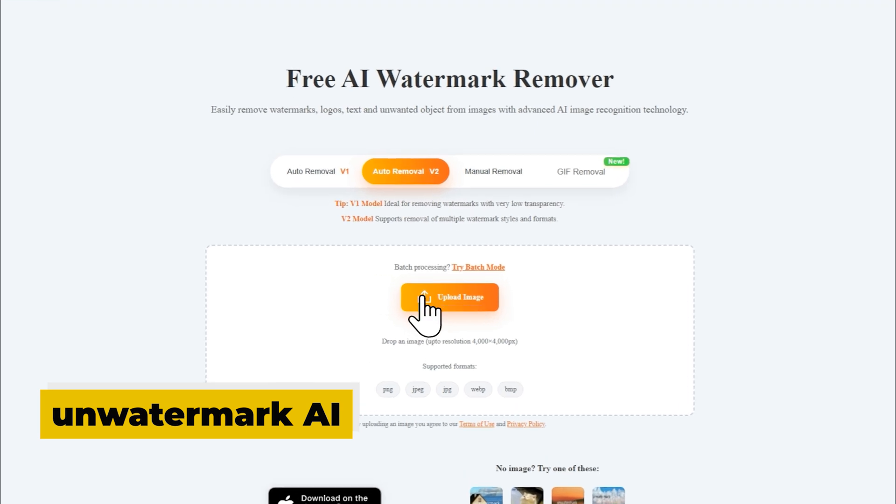
pyautogui.click(450, 296)
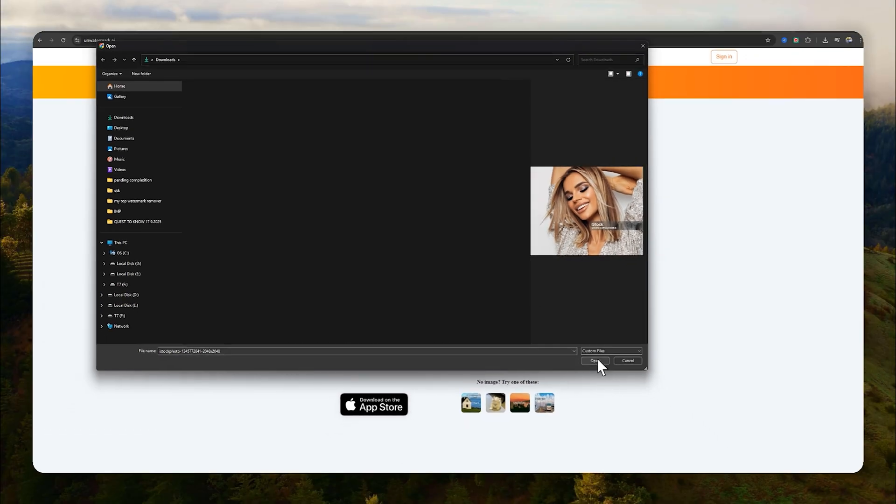
pyautogui.click(594, 361)
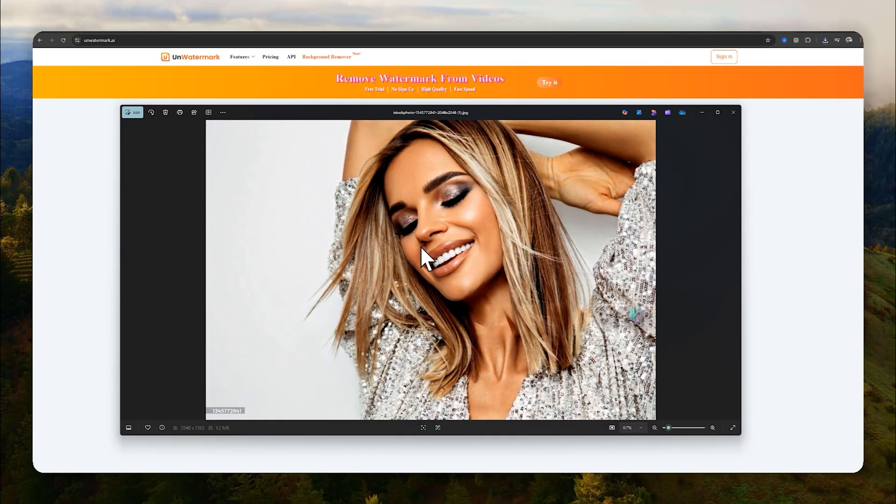
pyautogui.click(712, 428)
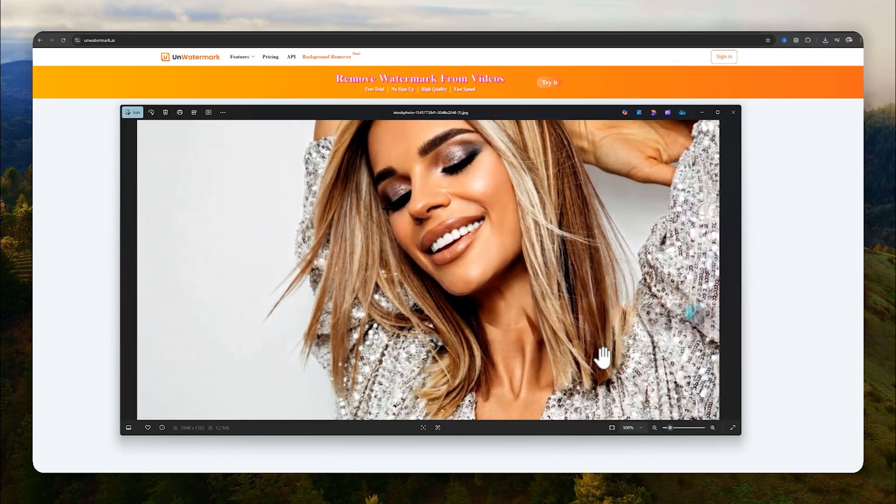
pyautogui.click(712, 427)
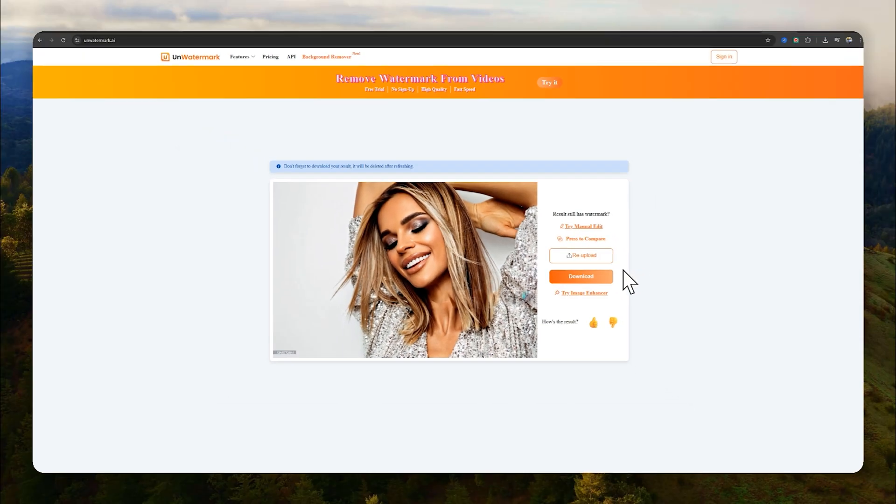
pyautogui.moveTo(580, 276)
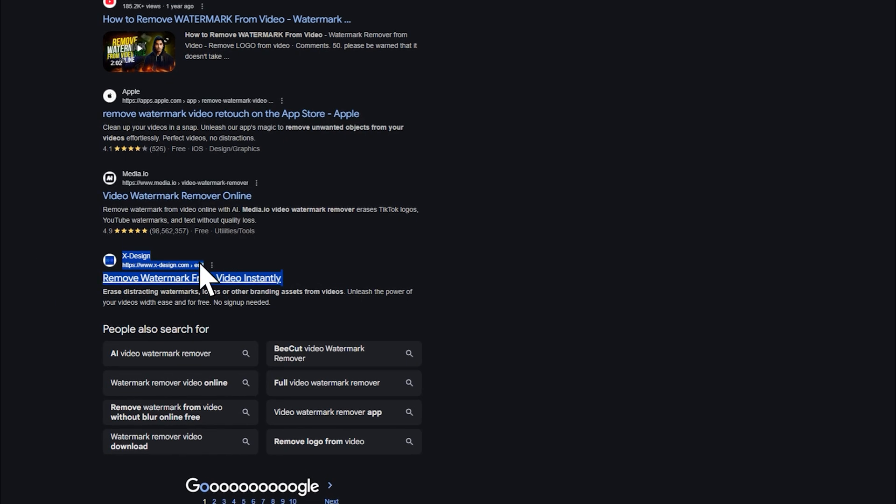
pyautogui.click(191, 278)
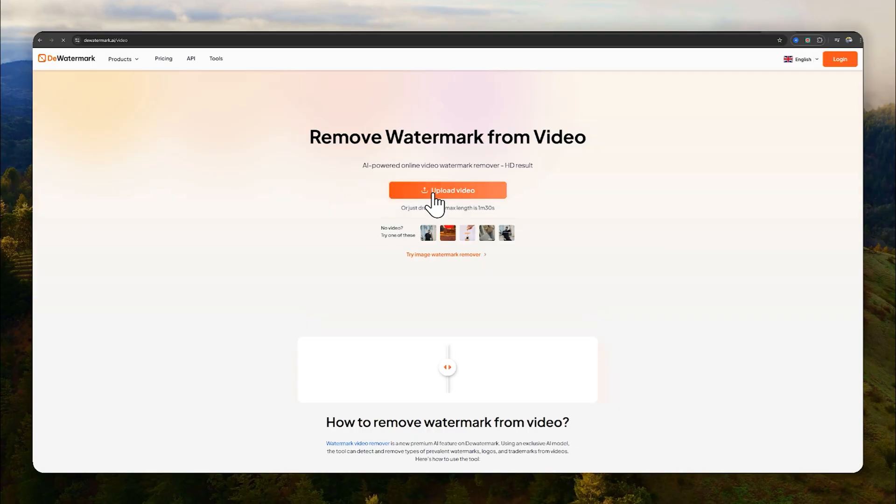
pyautogui.click(46, 40)
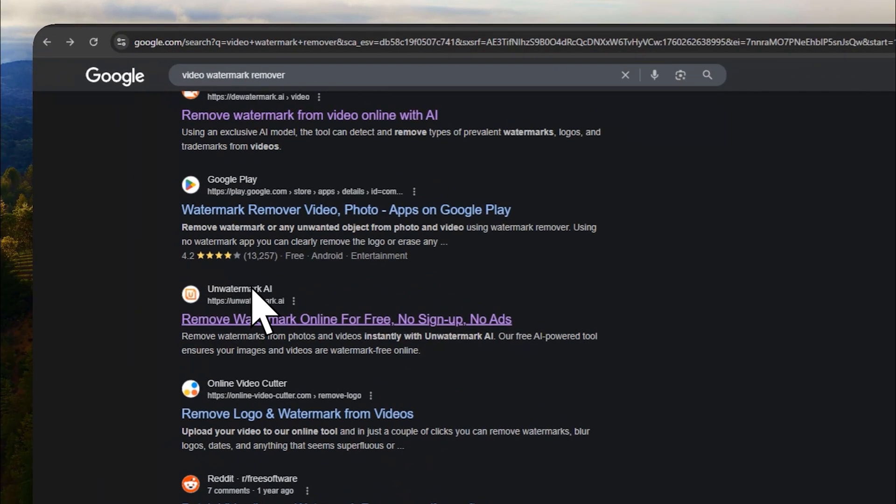
pyautogui.click(345, 319)
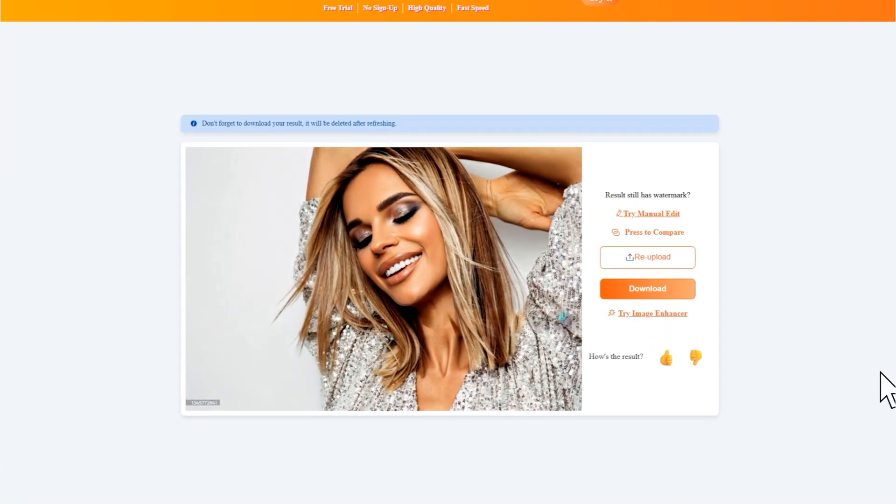
pyautogui.moveTo(452, 339)
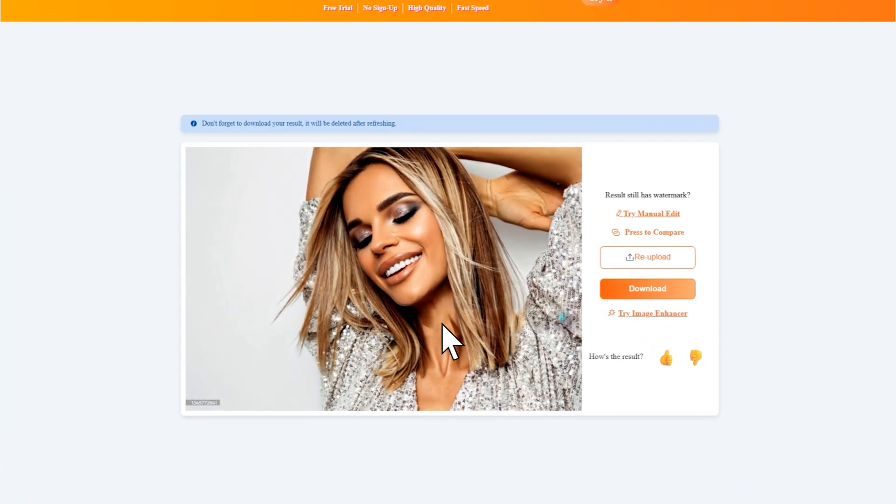